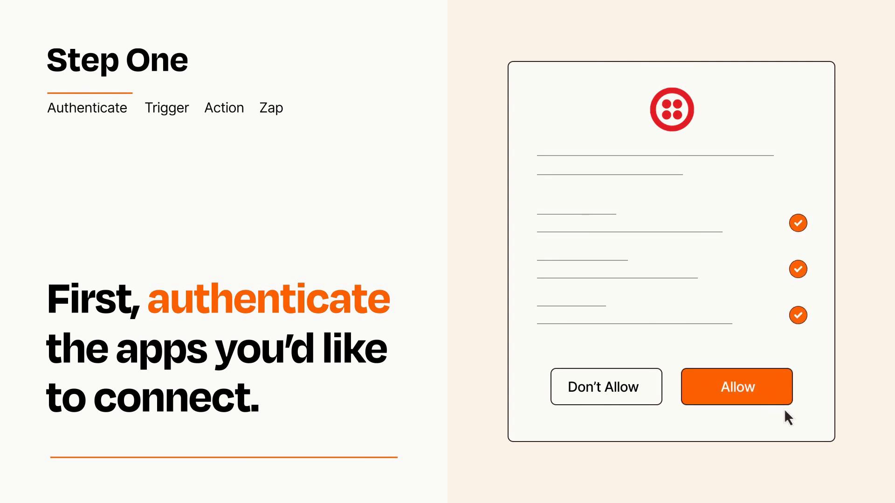
Allow Twilio's permission request so the account connects to Zapier
{"action": "left_click", "coordinate": [736, 387]}
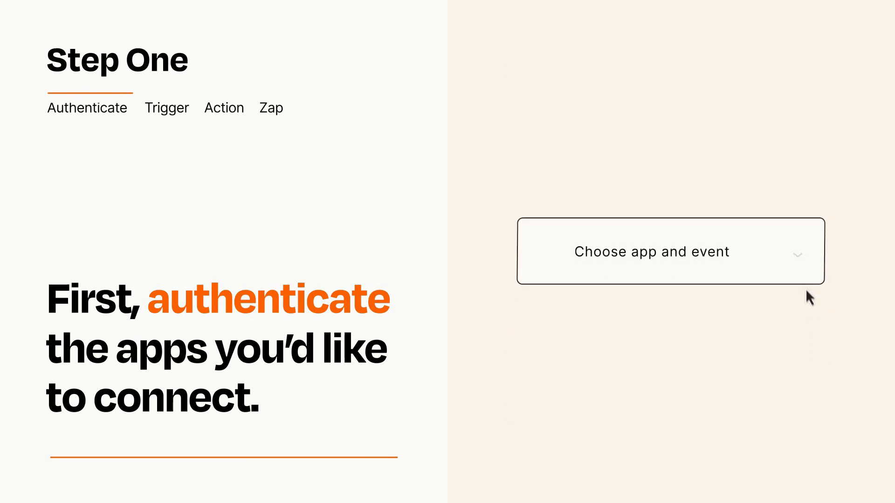
Choose Google Sheets 'New Spreadsheet Row' as the trigger and continue to the action
{"action": "left_click", "coordinate": [670, 251]}
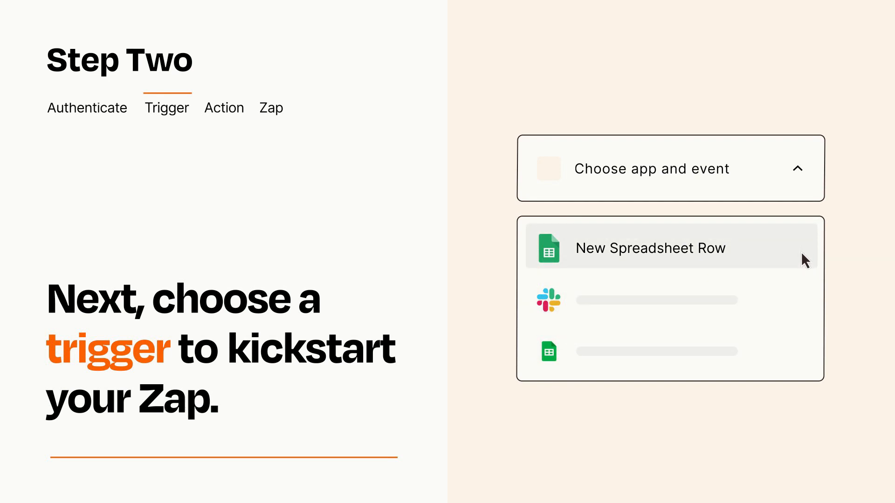
{"action": "left_click", "coordinate": [650, 247]}
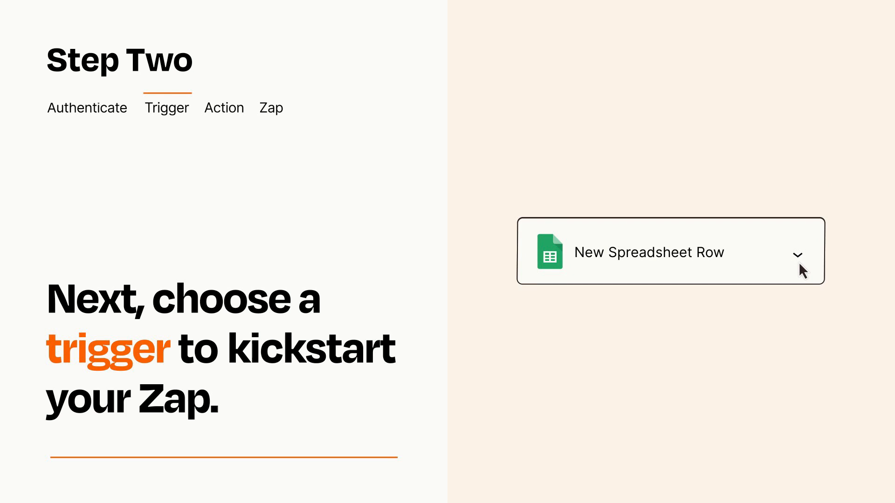
{"action": "mouse_move", "coordinate": [810, 267]}
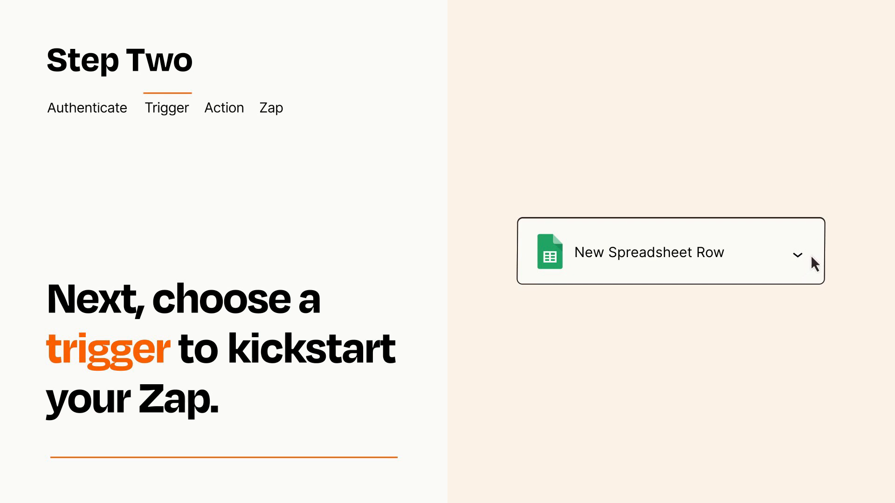
{"action": "mouse_move", "coordinate": [811, 258]}
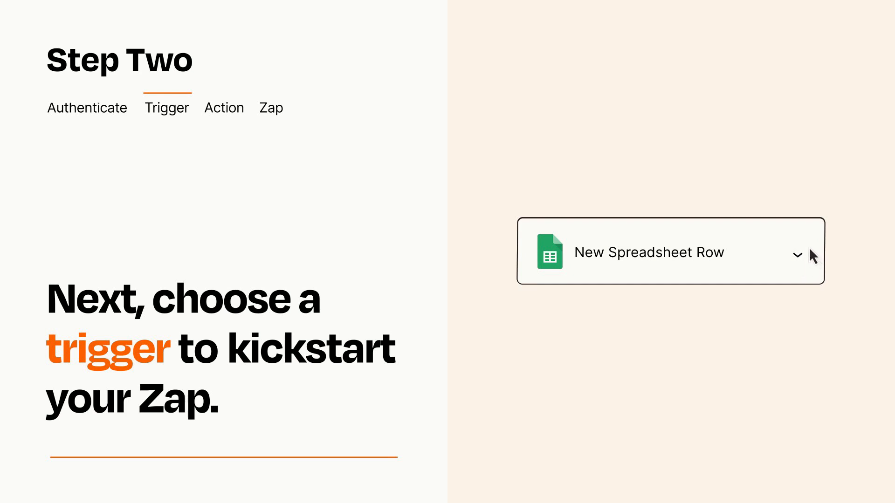
{"action": "left_click", "coordinate": [223, 108]}
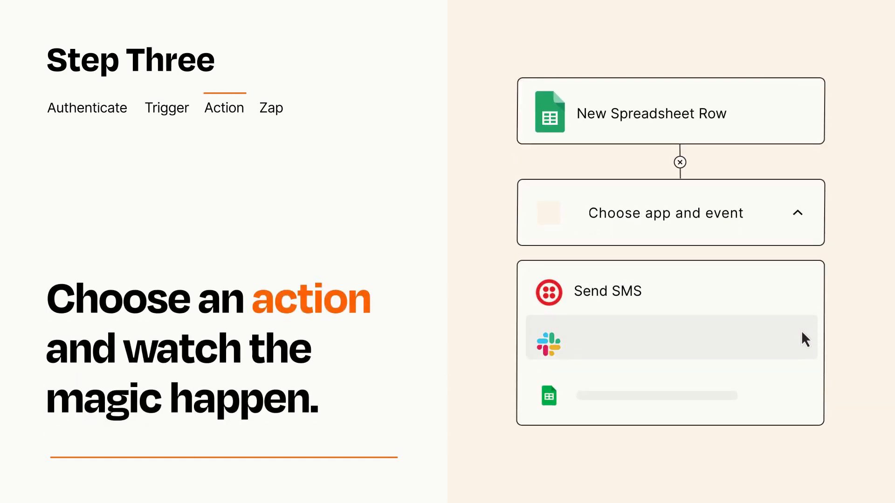
{"action": "mouse_move", "coordinate": [805, 401]}
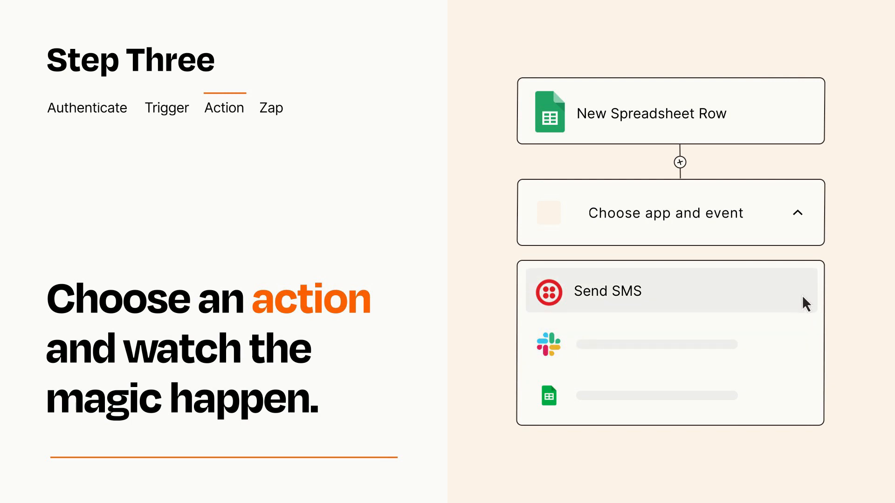
Choose Twilio 'Send SMS' as the action following the trigger
{"action": "left_click", "coordinate": [608, 291]}
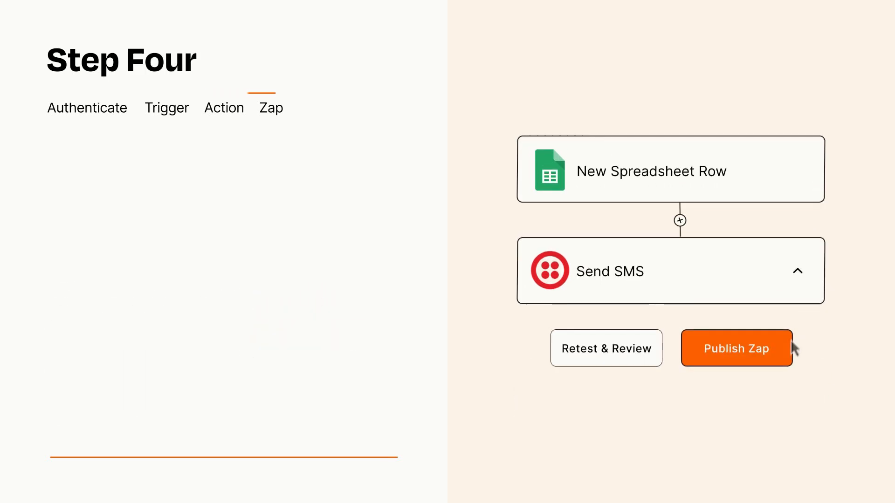
Publish the two-step Zap and turn it on
{"action": "left_click", "coordinate": [737, 348]}
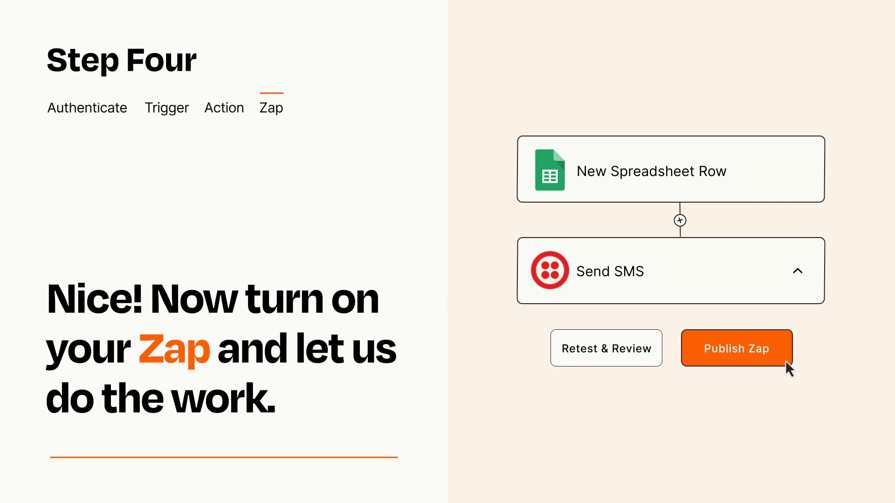
{"action": "left_click", "coordinate": [736, 348]}
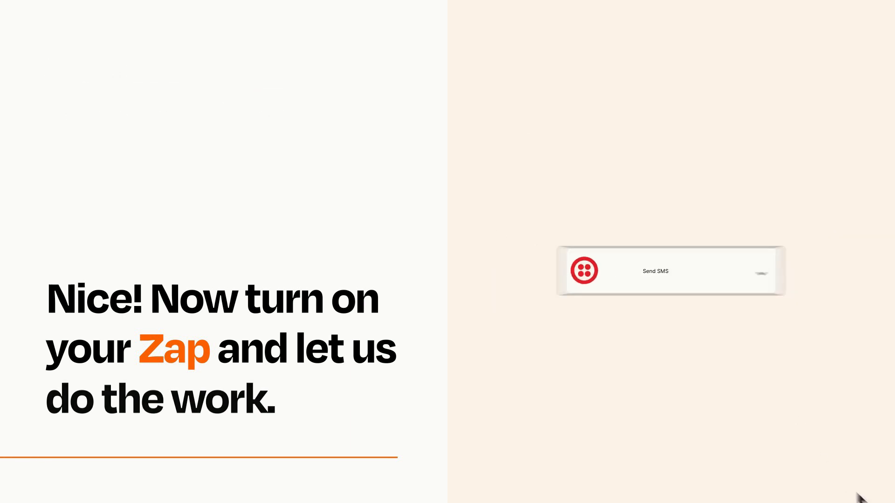